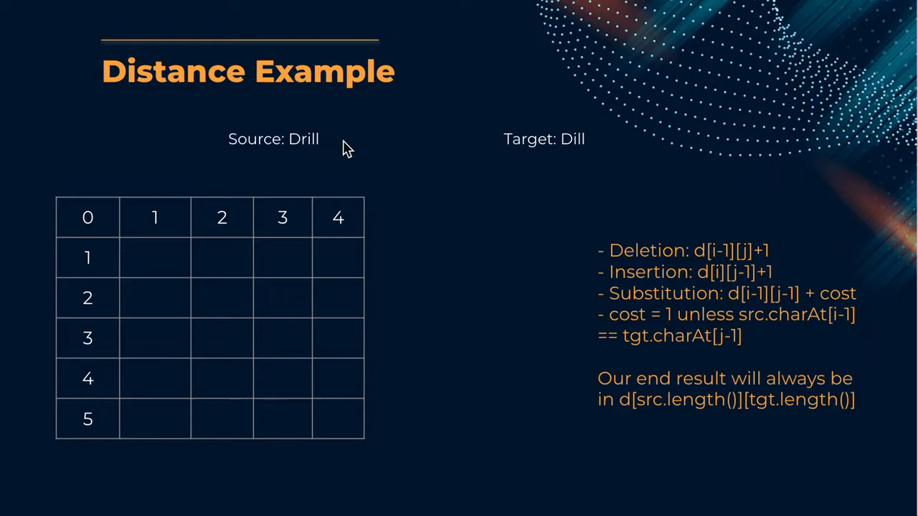
{"action": "mouse_move", "coordinate": [106, 422]}
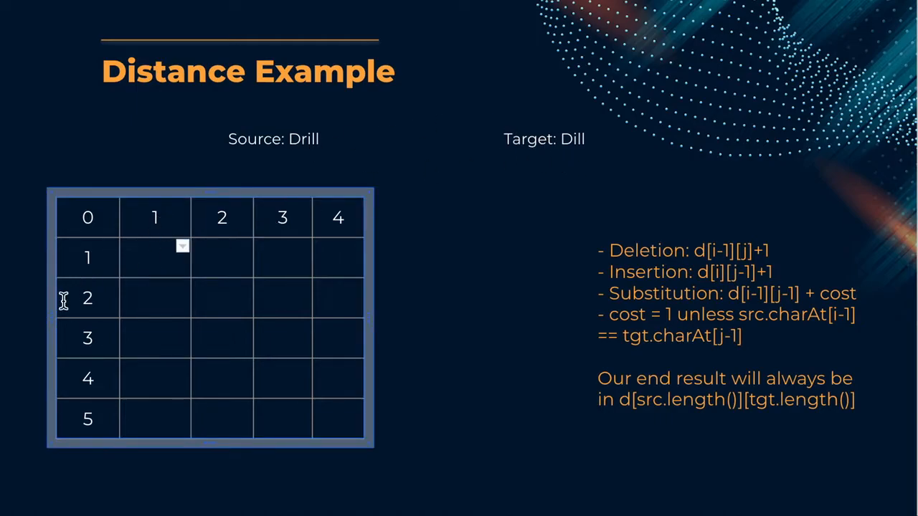
{"action": "mouse_move", "coordinate": [129, 217]}
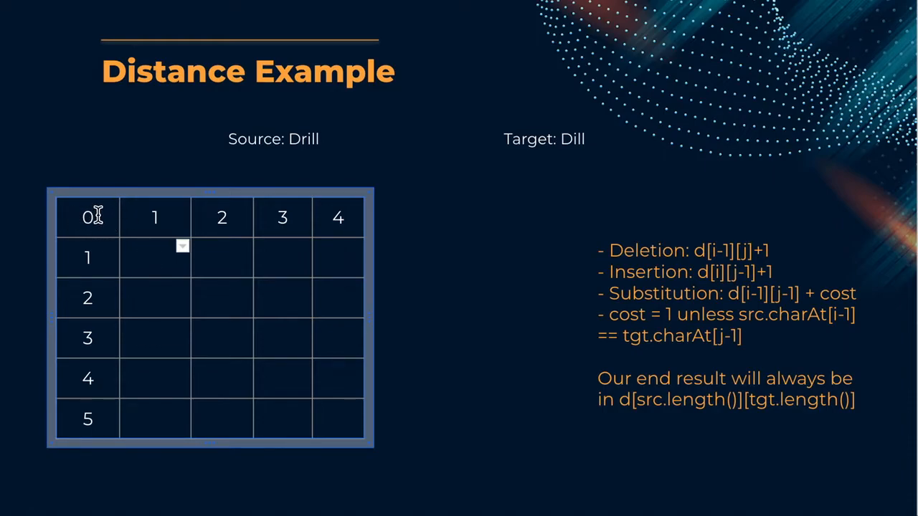
{"action": "mouse_move", "coordinate": [290, 147]}
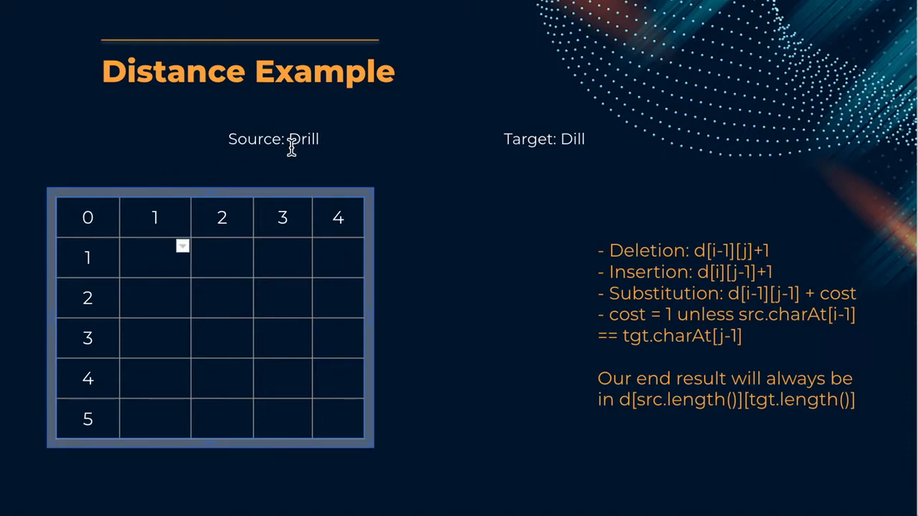
{"action": "mouse_move", "coordinate": [510, 155]}
{"action": "type", "text": "0"}
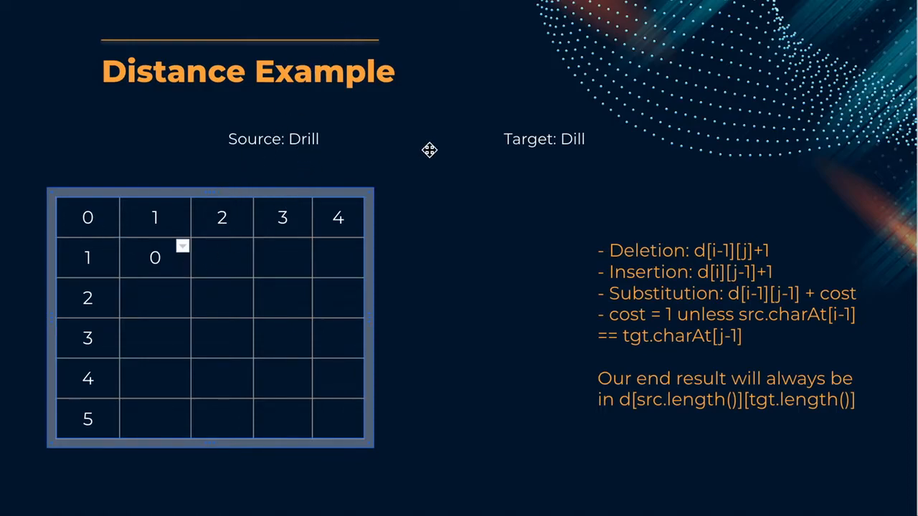
{"action": "mouse_move", "coordinate": [222, 252]}
{"action": "type", "text": "1"}
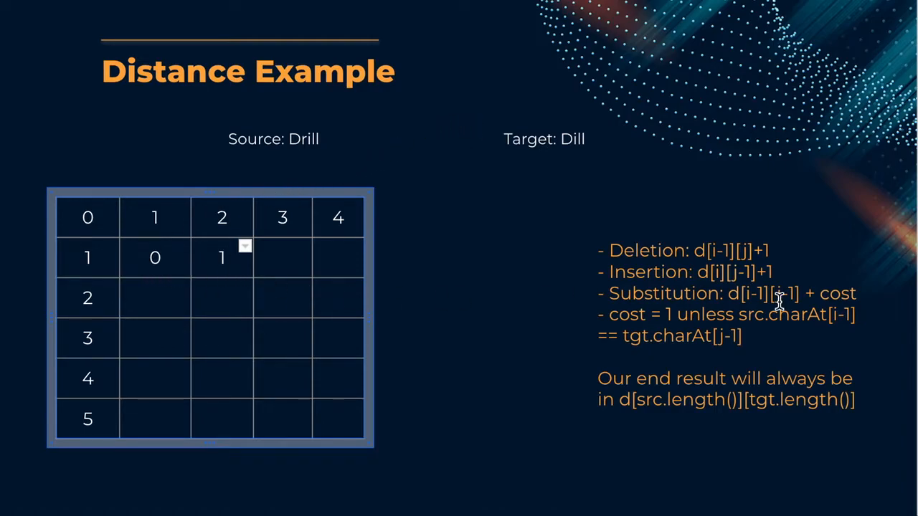
{"action": "mouse_move", "coordinate": [771, 272]}
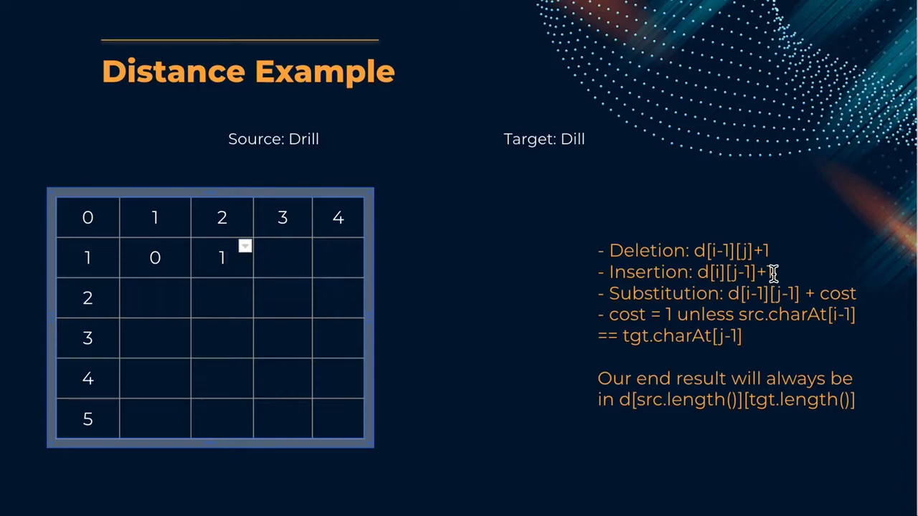
{"action": "mouse_move", "coordinate": [777, 276]}
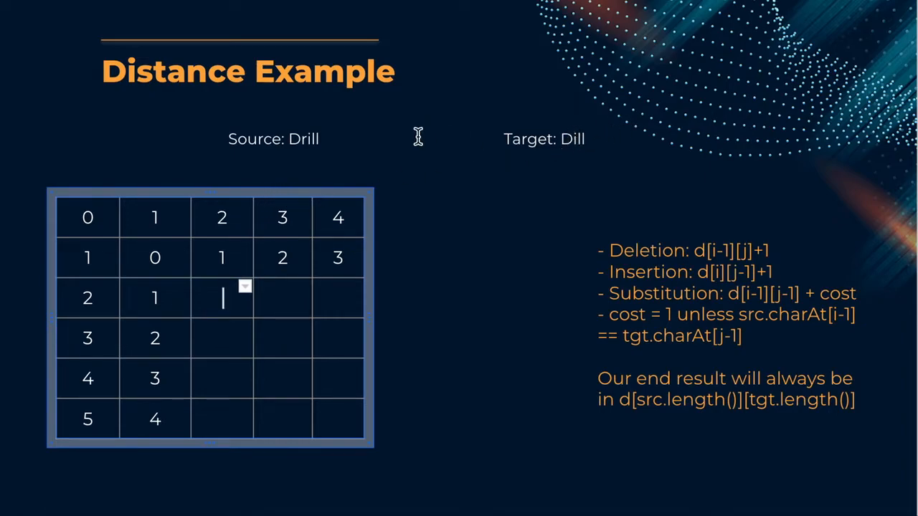
{"action": "mouse_move", "coordinate": [165, 259]}
{"action": "type", "text": "1"}
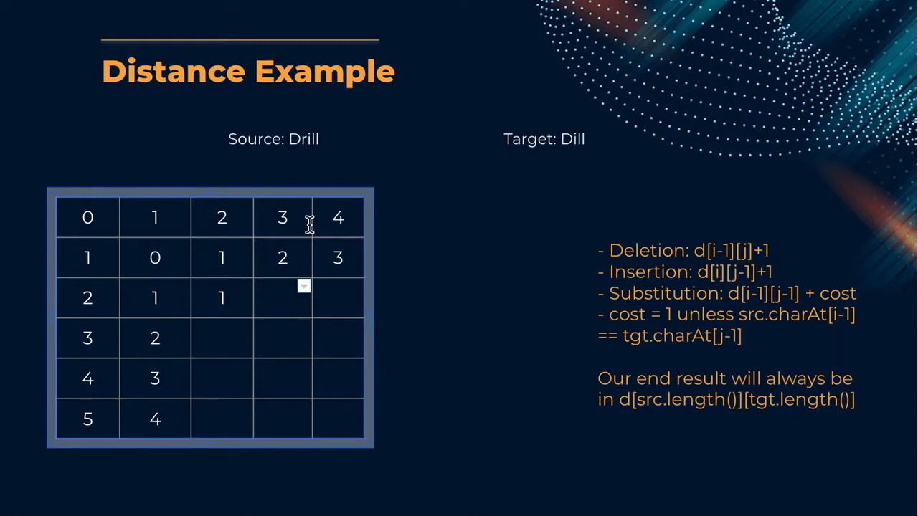
{"action": "mouse_move", "coordinate": [577, 147]}
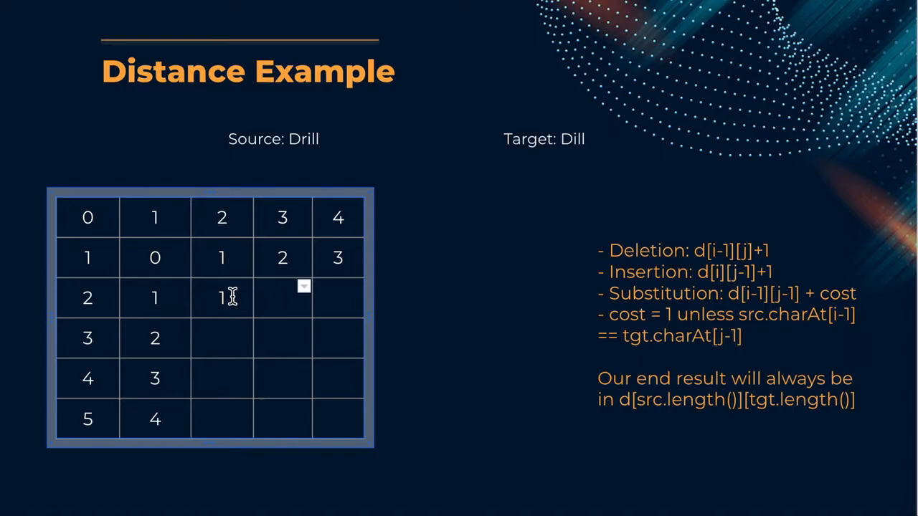
{"action": "mouse_move", "coordinate": [696, 325]}
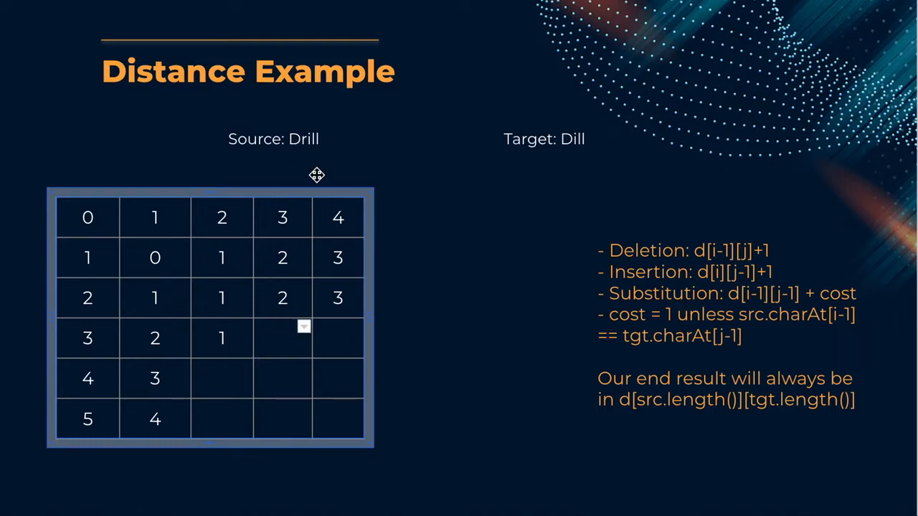
{"action": "mouse_move", "coordinate": [287, 333]}
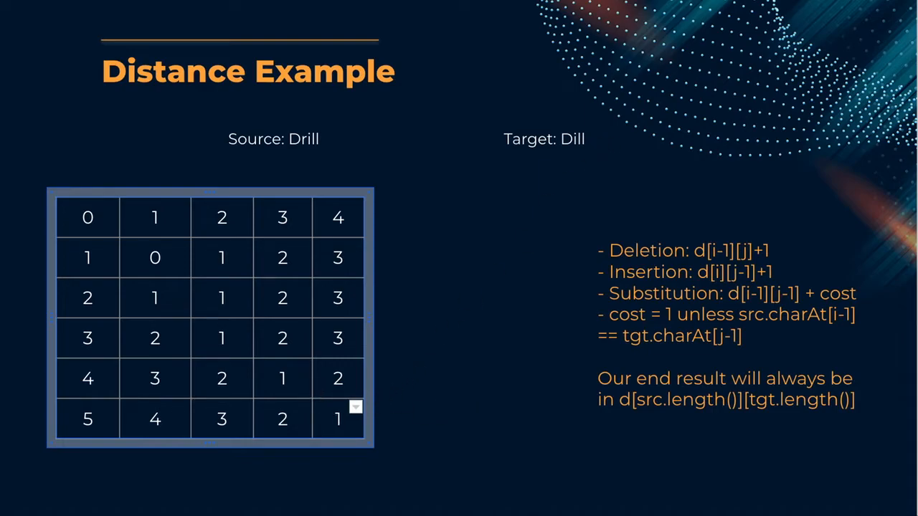
{"action": "mouse_move", "coordinate": [303, 144]}
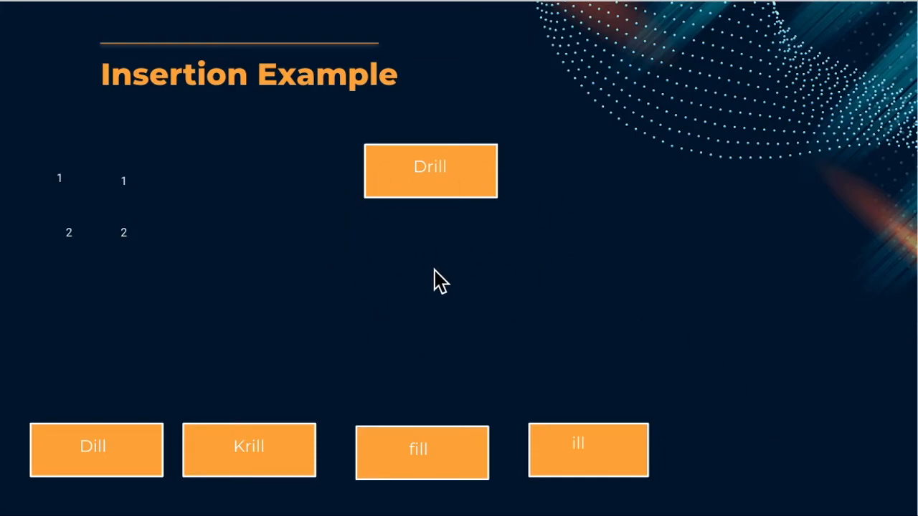
{"action": "mouse_move", "coordinate": [459, 299]}
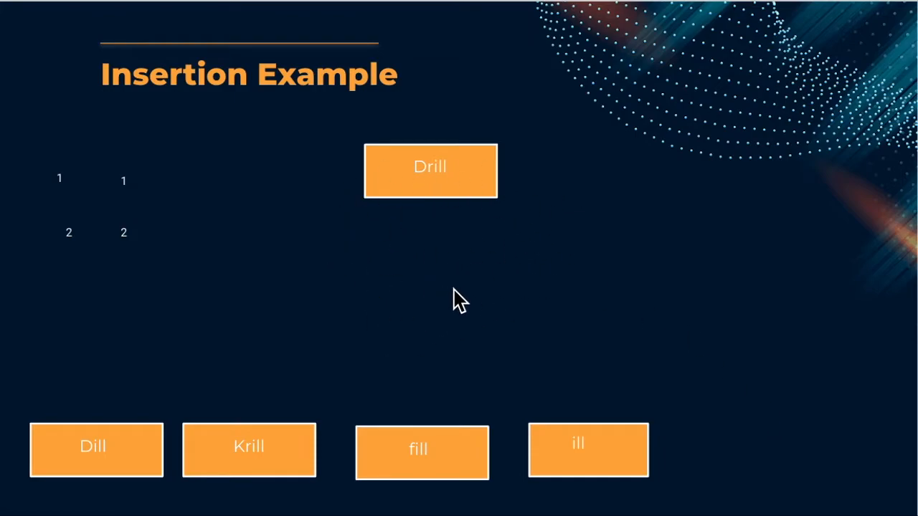
Step: Drag Dill below-left of Drill and Krill below-right of it, then deselect
{"action": "left_click_drag", "start_coordinate": [96, 450], "coordinate": [306, 313]}
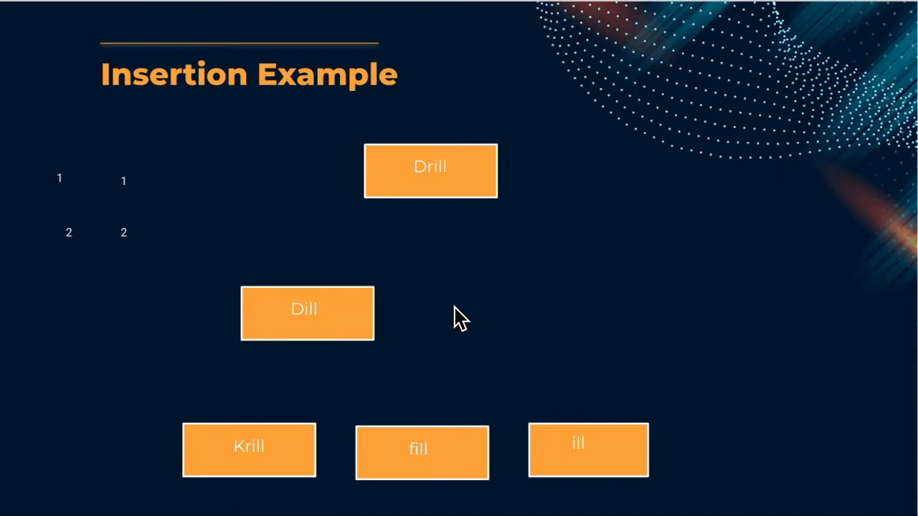
{"action": "left_click_drag", "start_coordinate": [249, 450], "coordinate": [456, 308]}
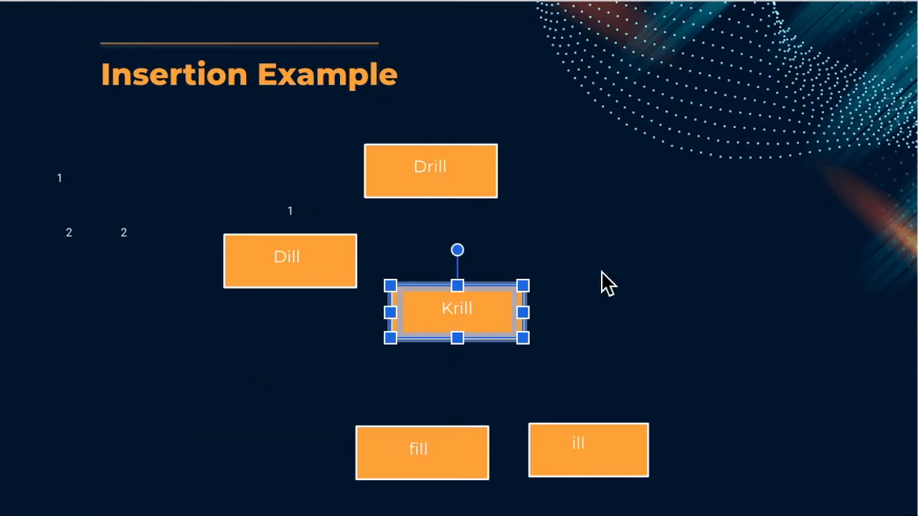
{"action": "left_click", "coordinate": [569, 304]}
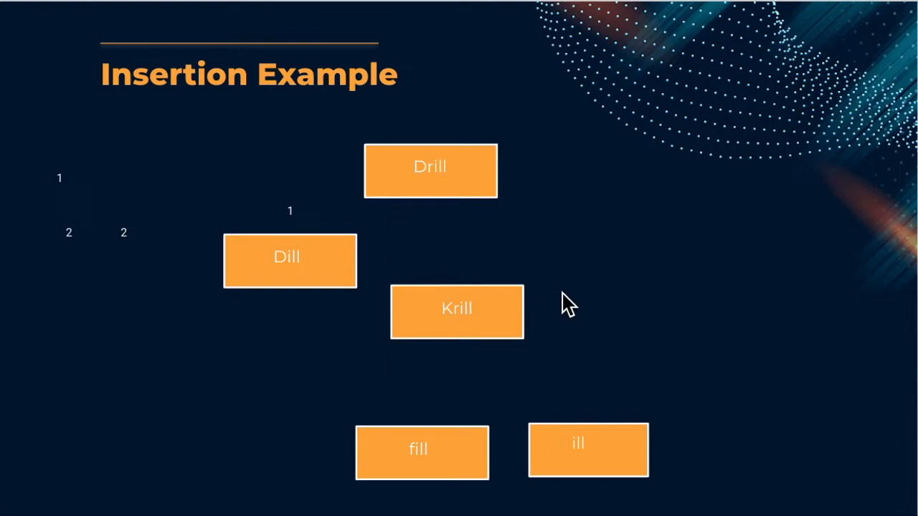